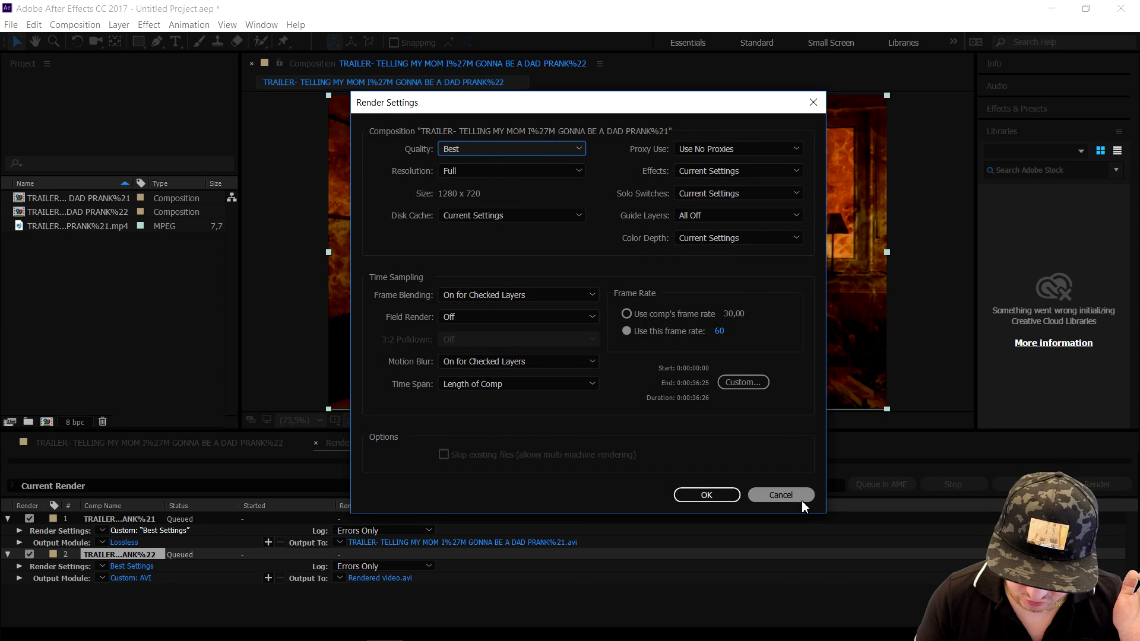
Step: Cancel the Render Settings dialog, leaving the PRANK composition unchanged
click(780, 494)
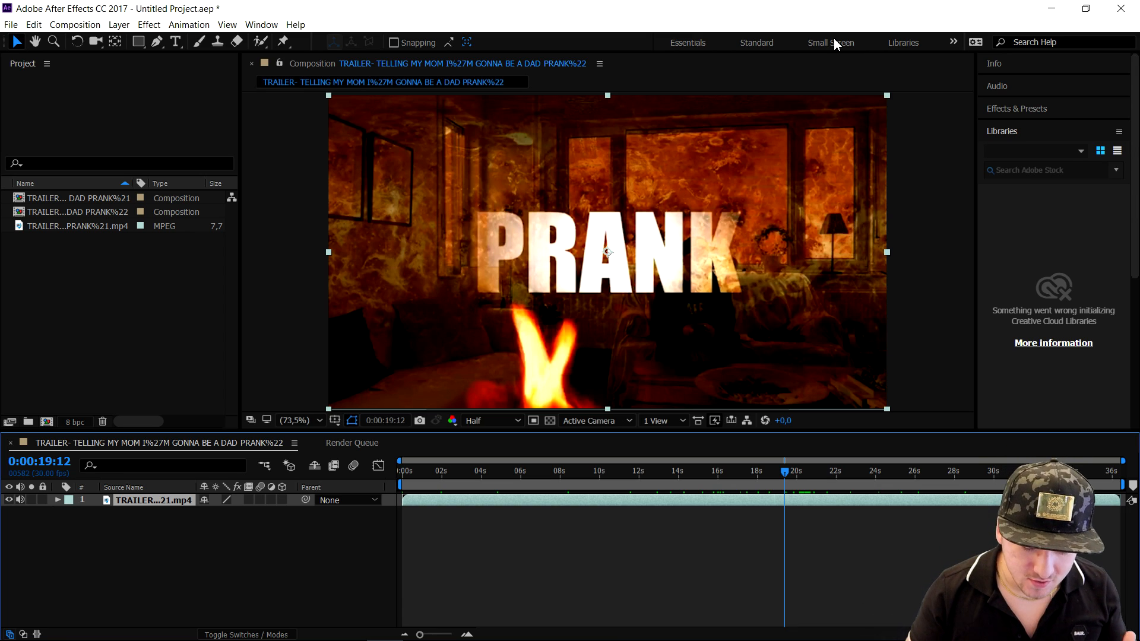
click(353, 443)
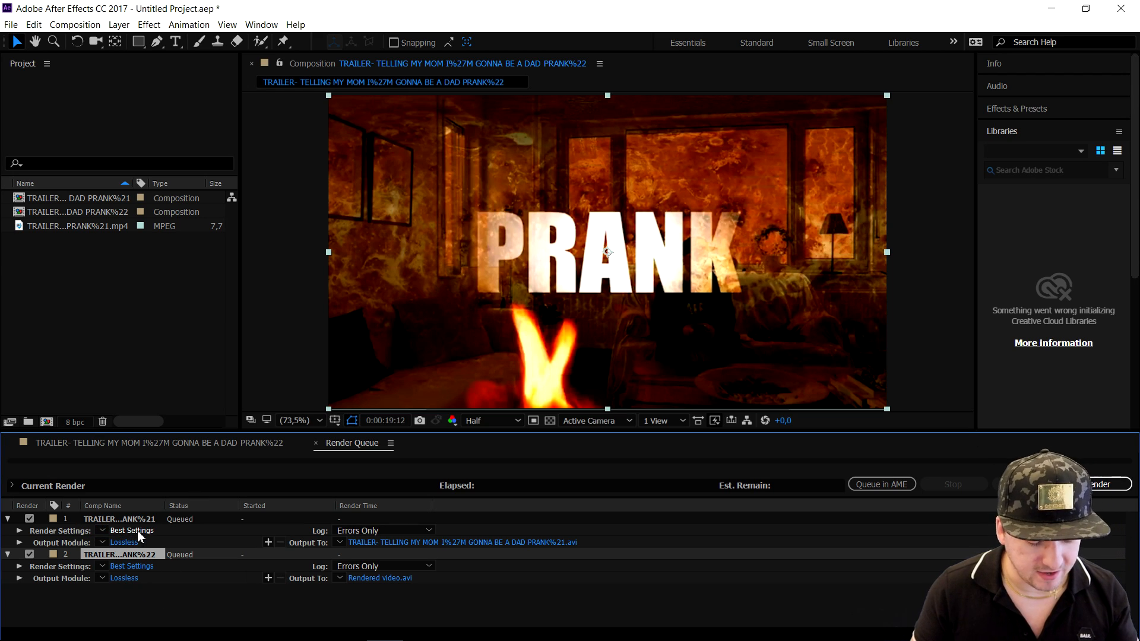
Step: Review the first queued item's Best Settings: Best quality at Full resolution
click(132, 529)
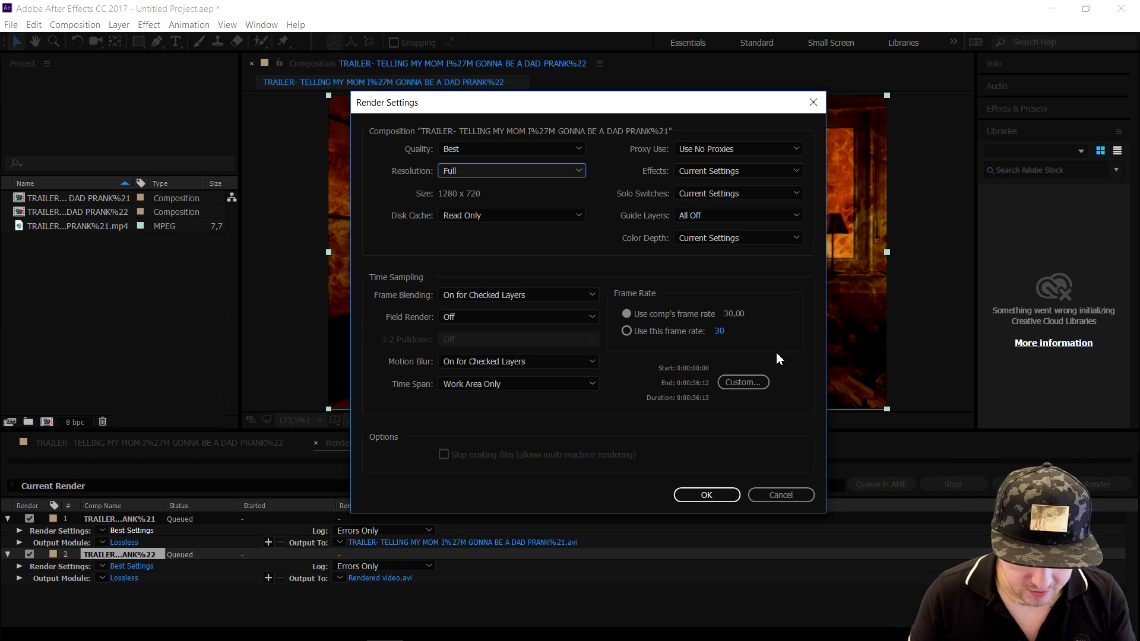
click(513, 187)
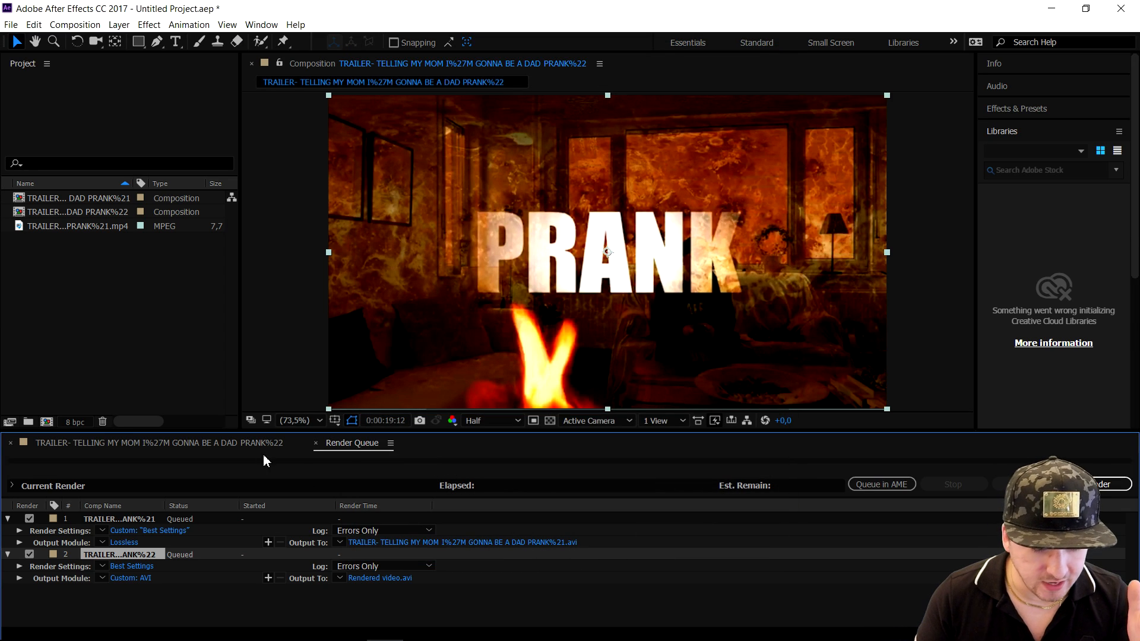
click(151, 529)
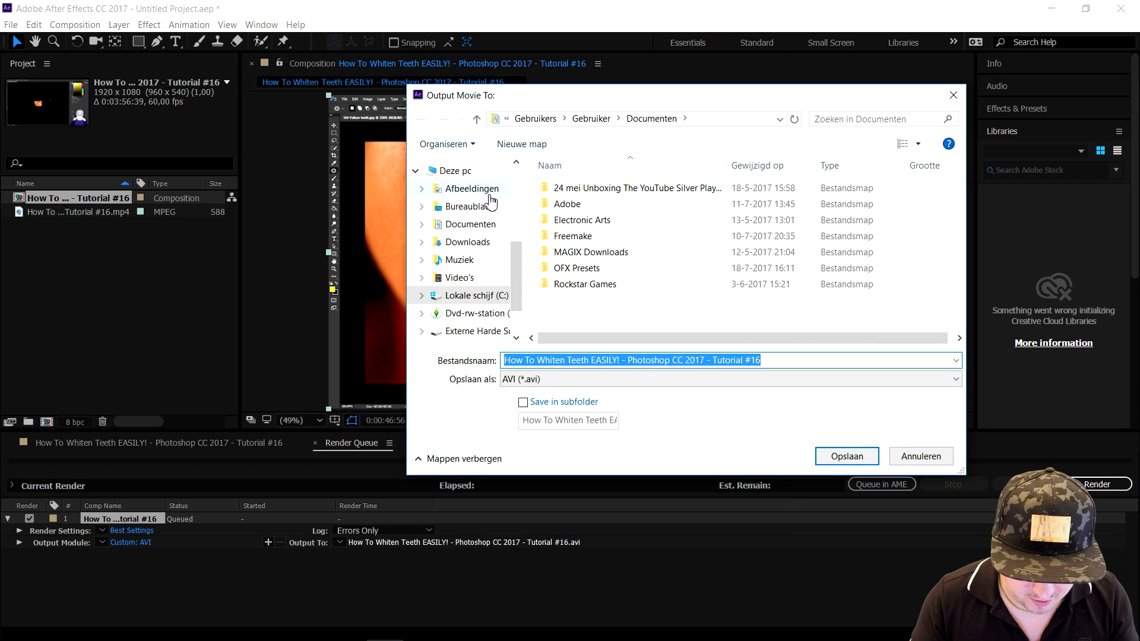
Step: Choose the folder where 'Render test.avi' will be written
click(846, 456)
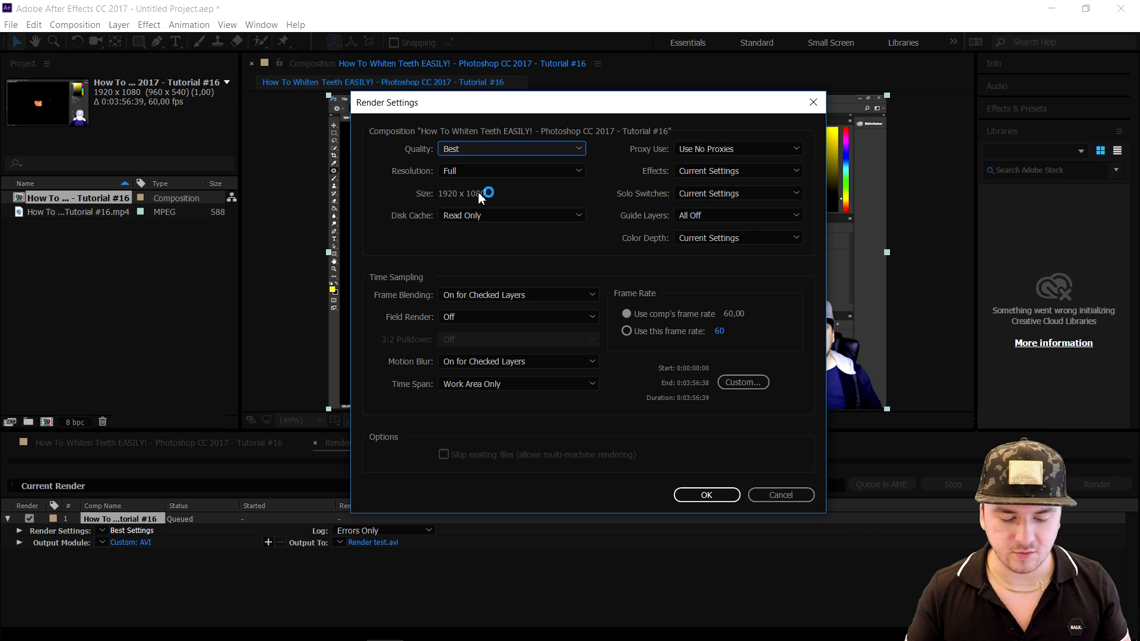